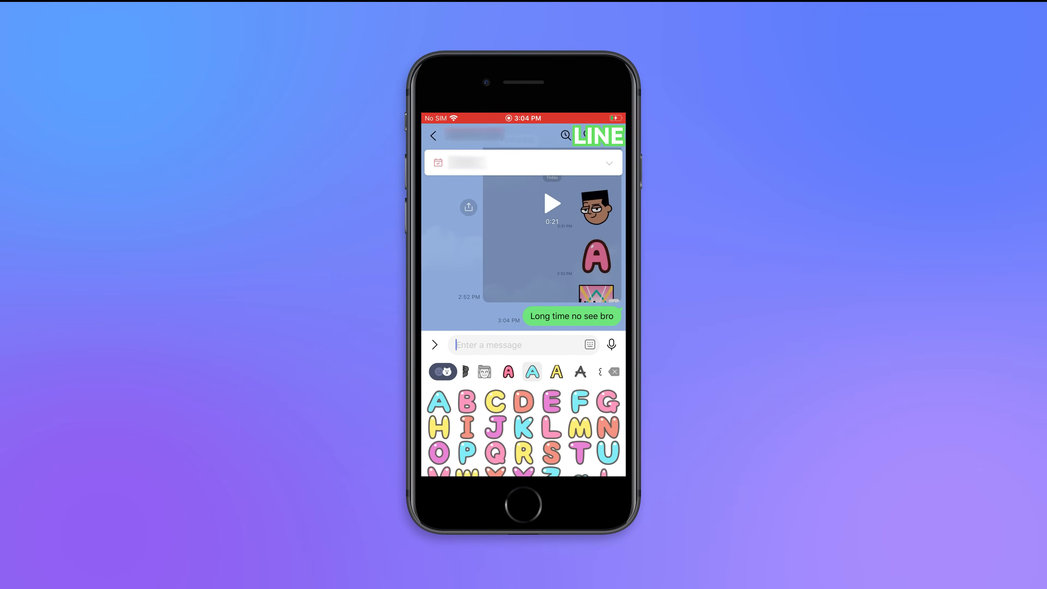
Step: Send the large letter A emoji into the LINE chat after the Long time no see bro message
{"action": "left_click", "coordinate": [532, 372]}
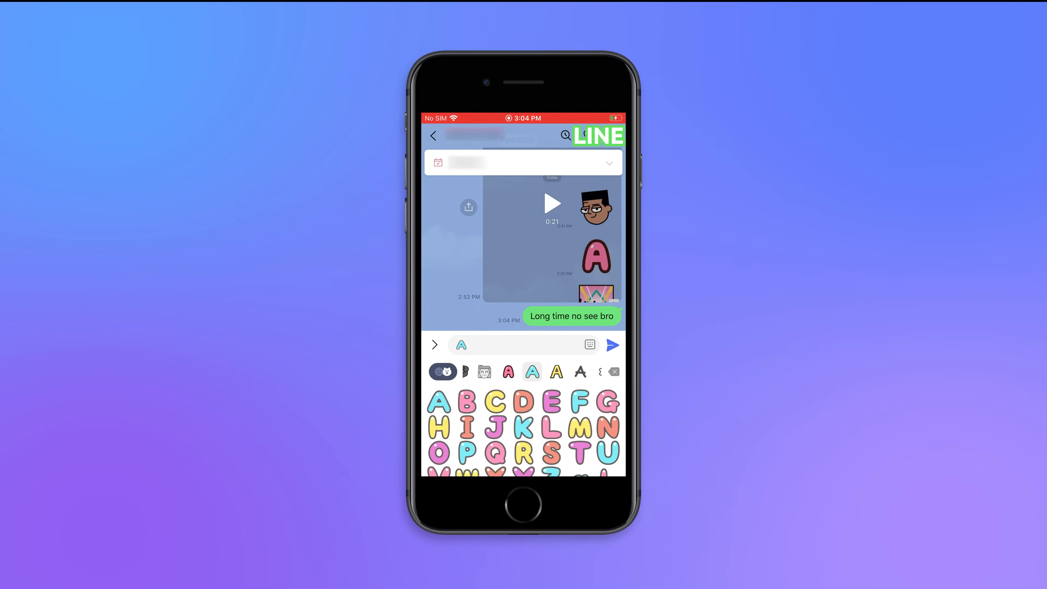
{"action": "left_click", "coordinate": [610, 345]}
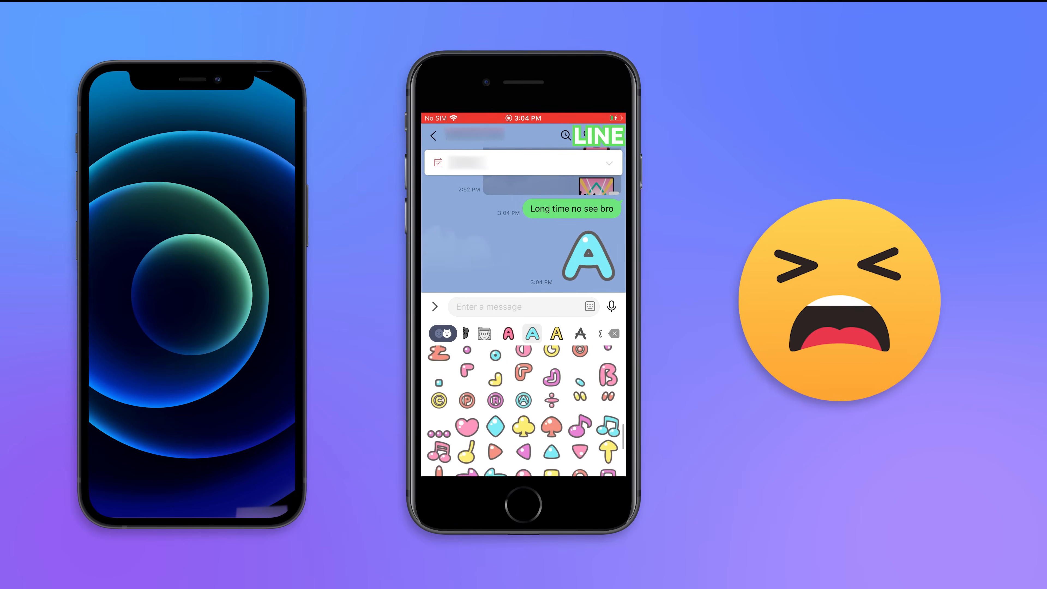
{"action": "scroll", "scroll_direction": "down", "scroll_amount": 3}
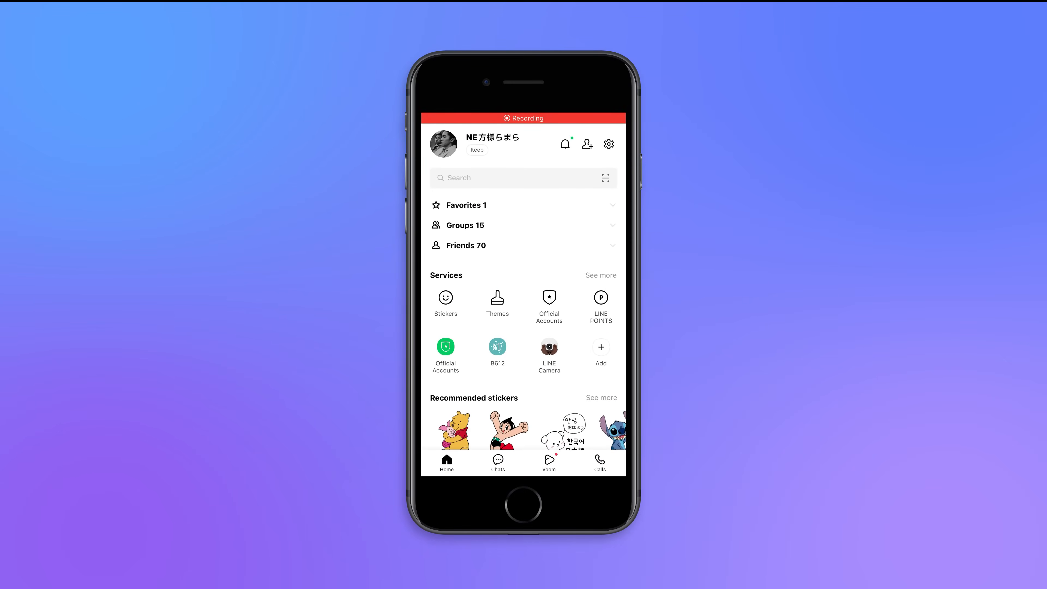
Step: Back up the LINE chat history now from Settings > Chats > Chat history backup
{"action": "left_click", "coordinate": [607, 144]}
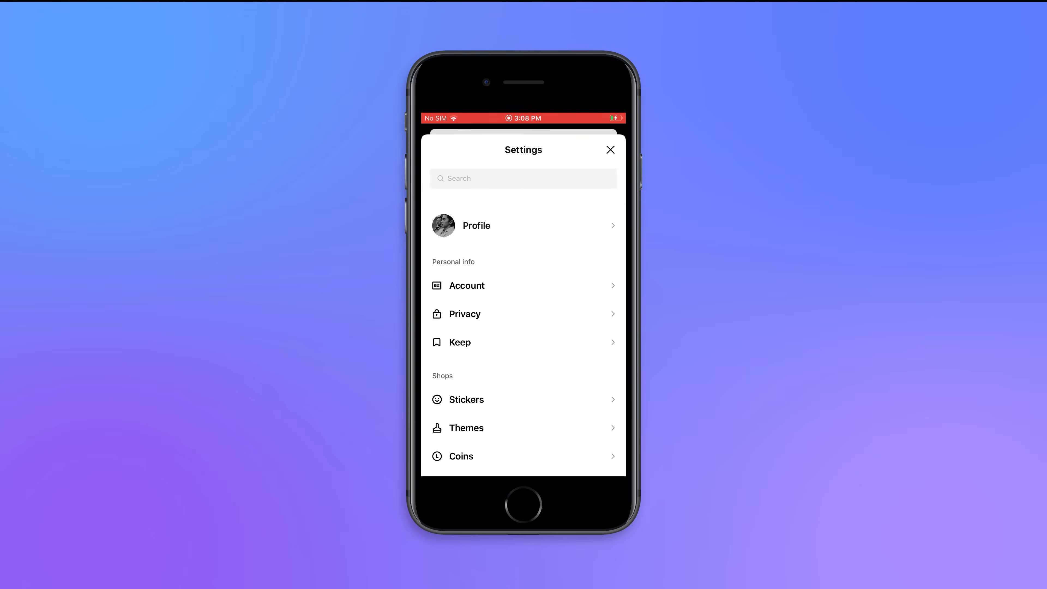
{"action": "scroll", "scroll_direction": "down", "scroll_amount": 3}
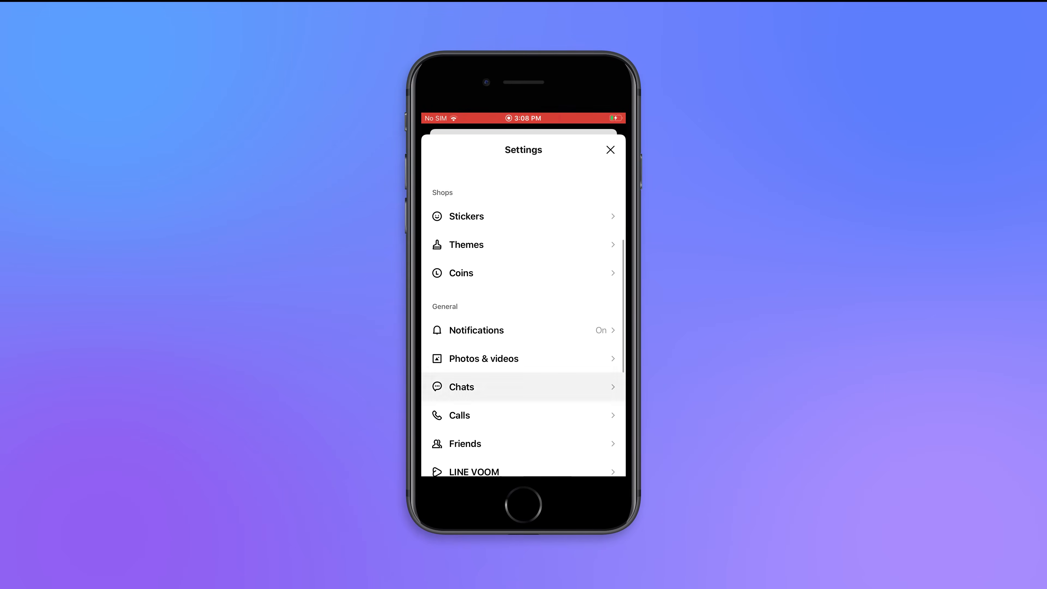
{"action": "left_click", "coordinate": [524, 386]}
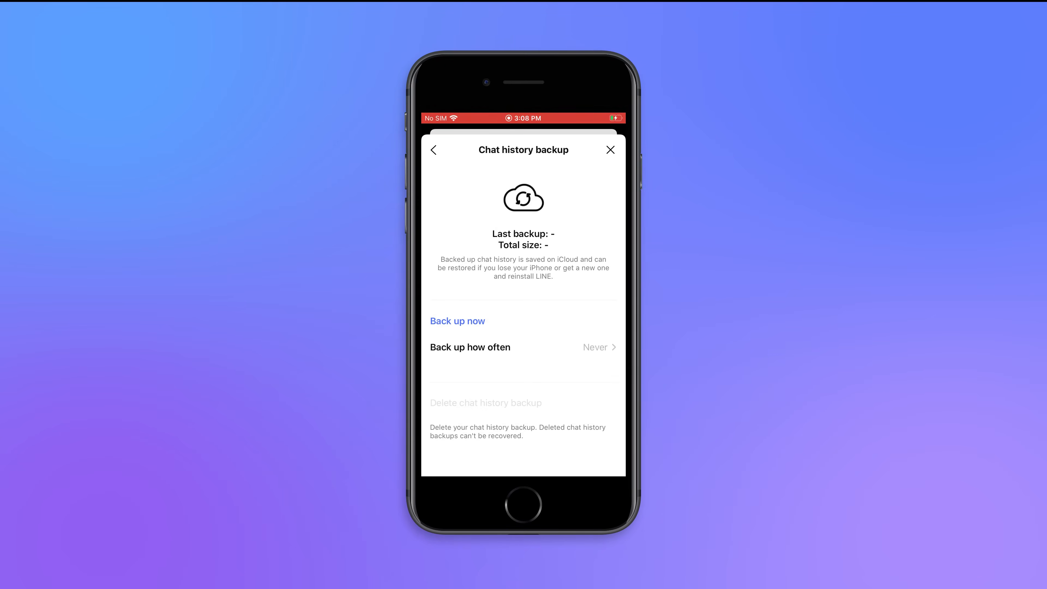
{"action": "left_click", "coordinate": [457, 320]}
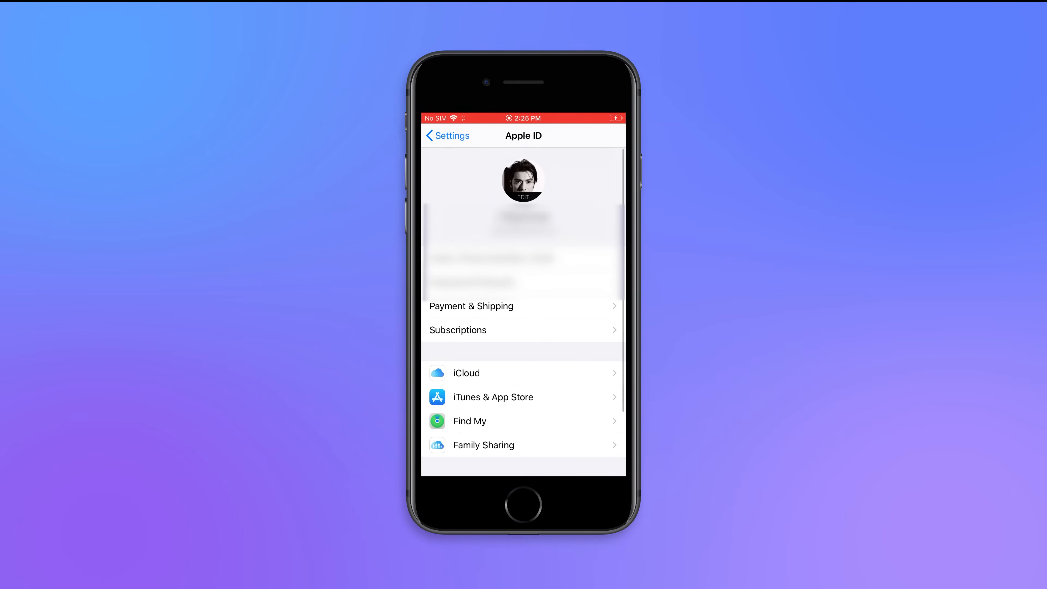
Step: Enable LINE for iCloud in the iPhone's Apple ID iCloud settings
{"action": "left_click", "coordinate": [466, 373]}
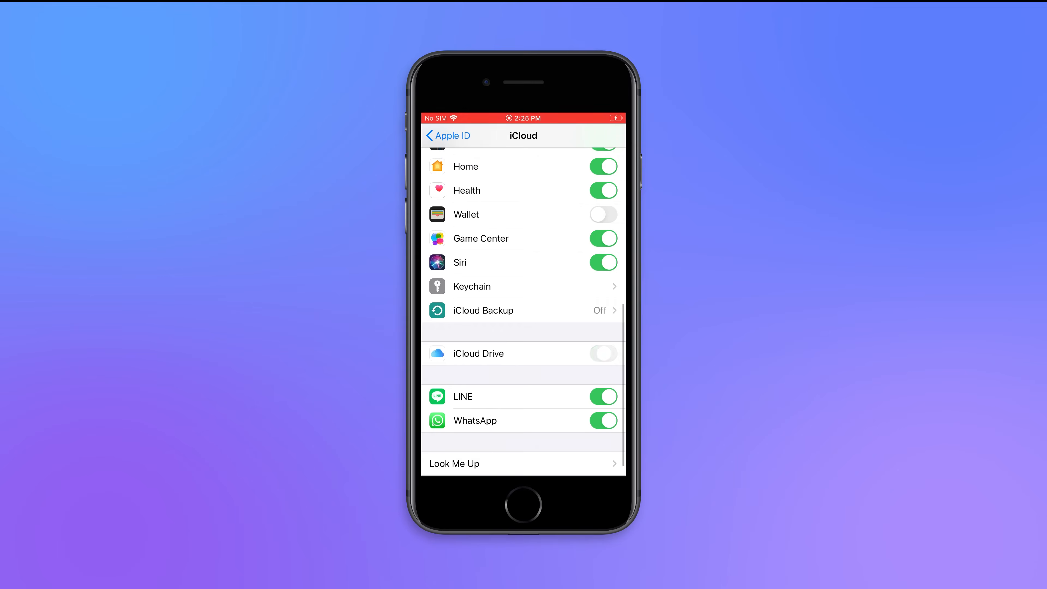
{"action": "left_click", "coordinate": [500, 240]}
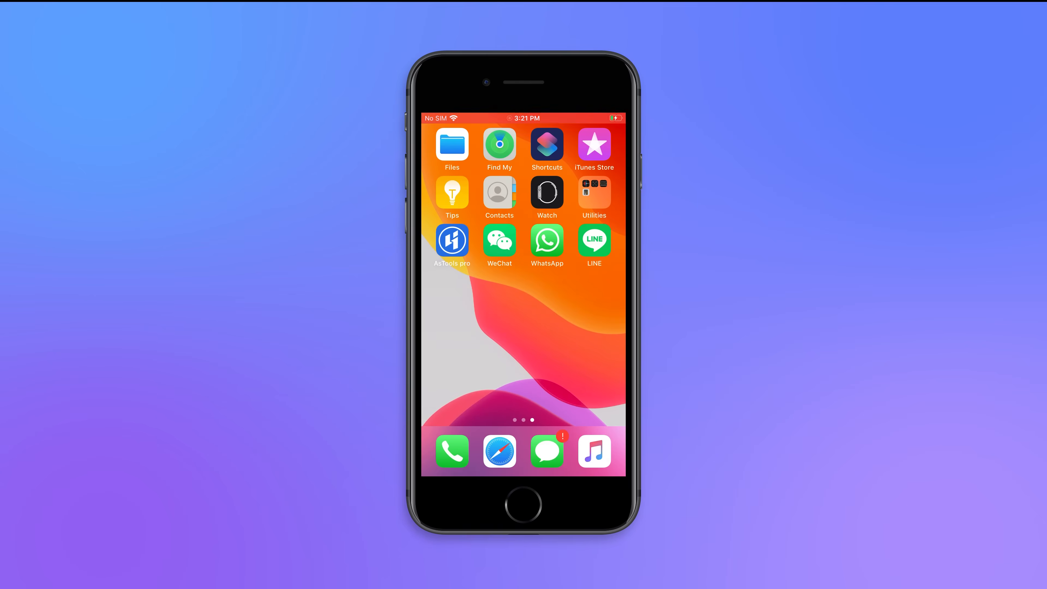
Step: Launch LINE on the new device and confirm the chats are backed up to restore them
{"action": "left_click", "coordinate": [592, 240]}
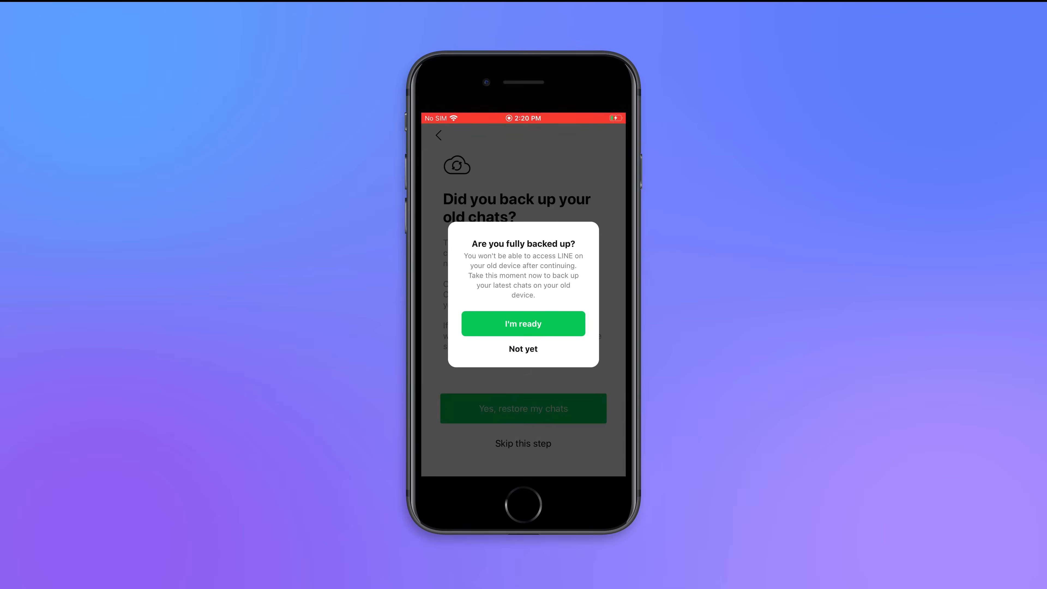
{"action": "left_click", "coordinate": [523, 324]}
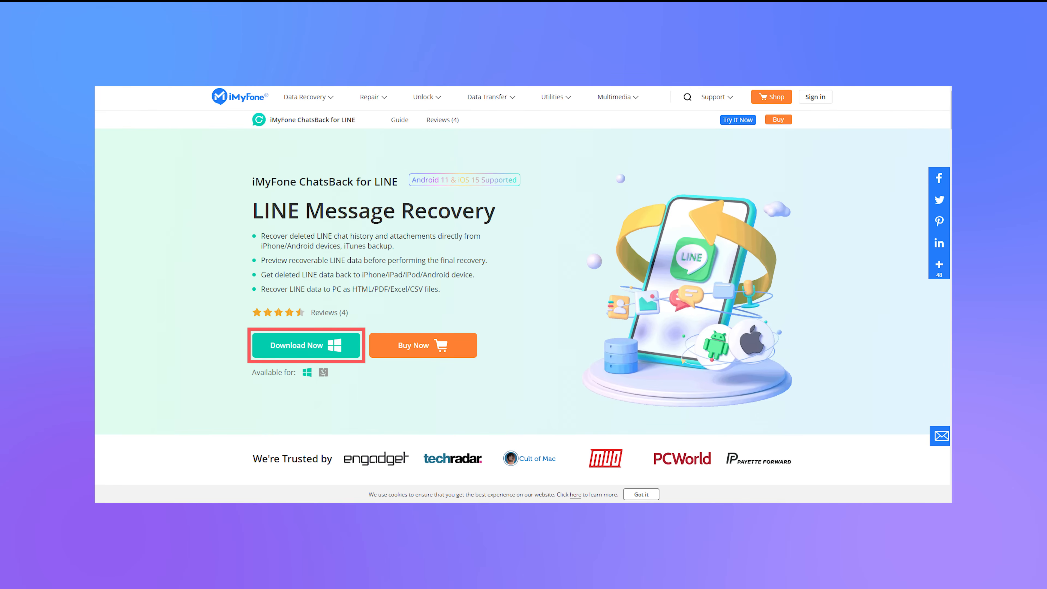
Step: Download ChatsBack for LINE and start a Device Storage scan of the connected iPhone
{"action": "left_click", "coordinate": [306, 345]}
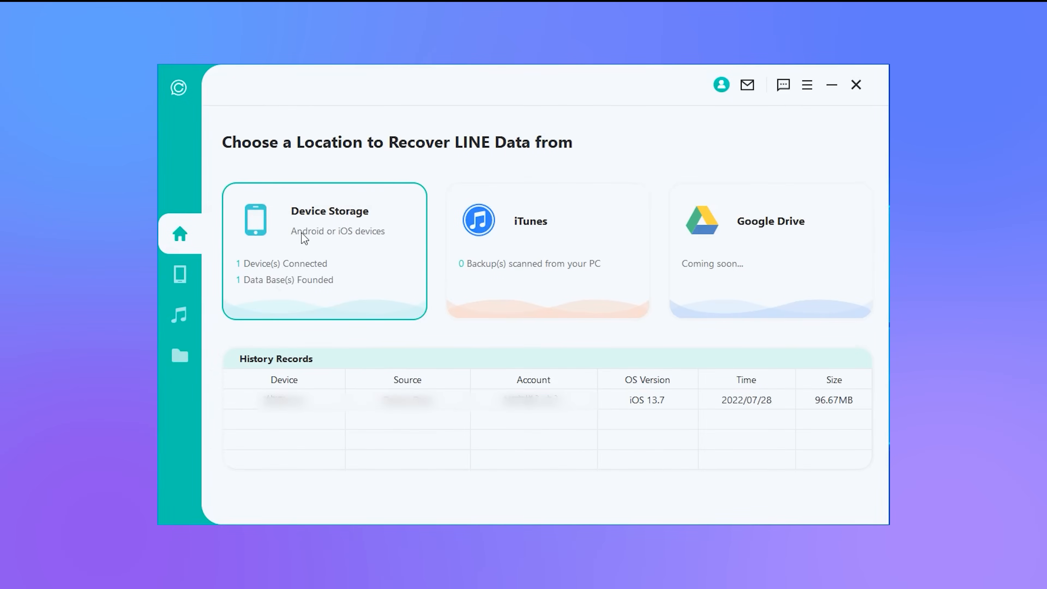
{"action": "mouse_move", "coordinate": [245, 220]}
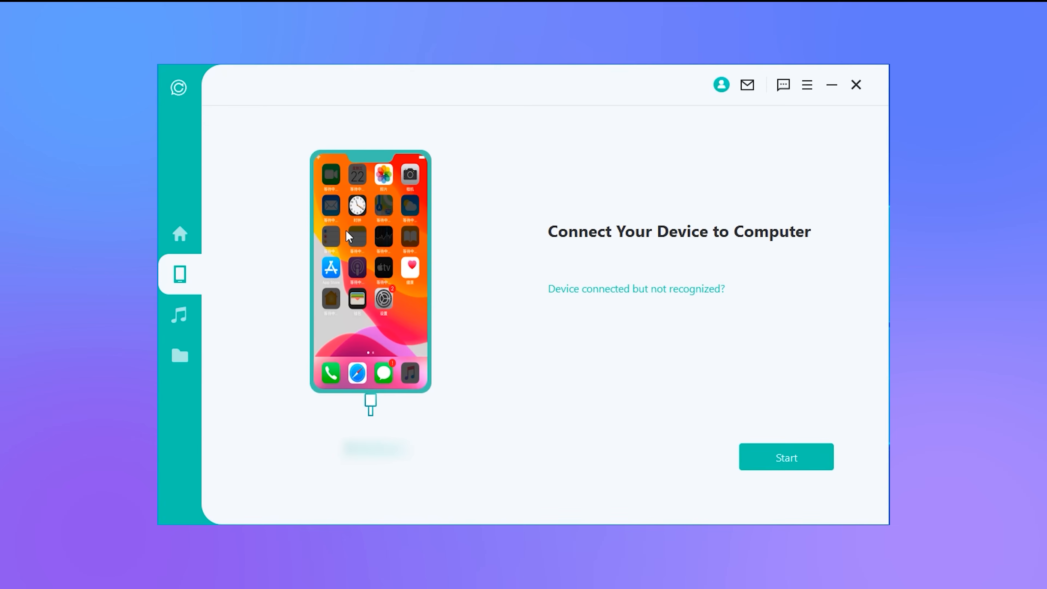
{"action": "mouse_move", "coordinate": [827, 508]}
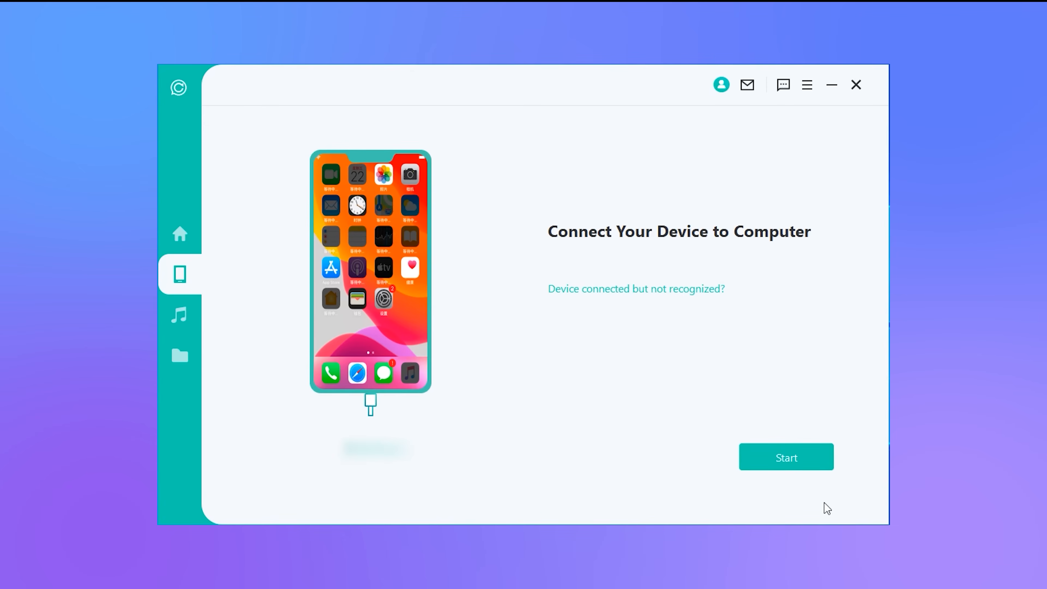
{"action": "left_click", "coordinate": [786, 457]}
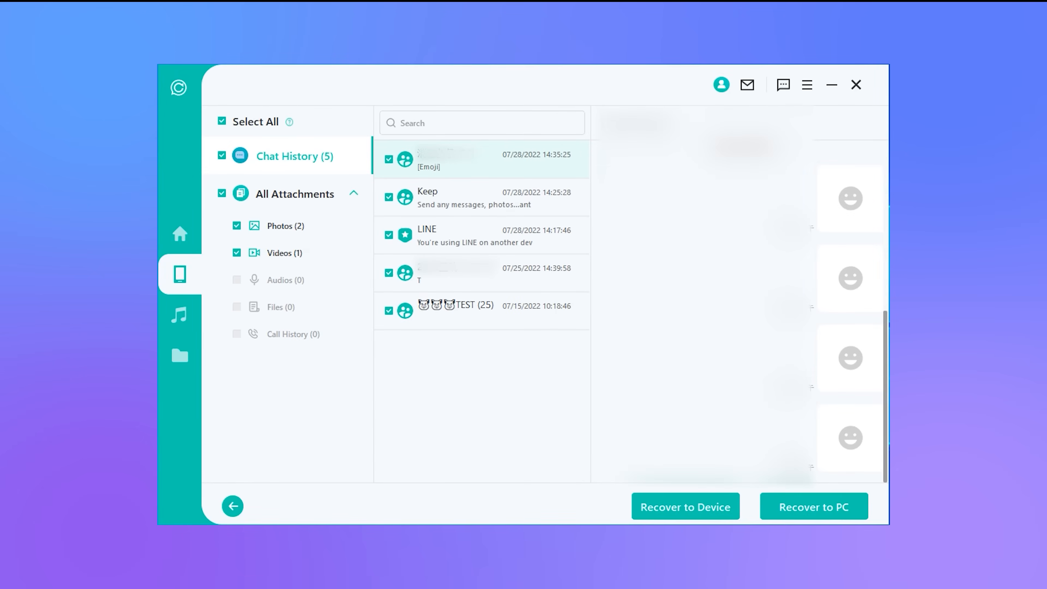
{"action": "mouse_move", "coordinate": [521, 183]}
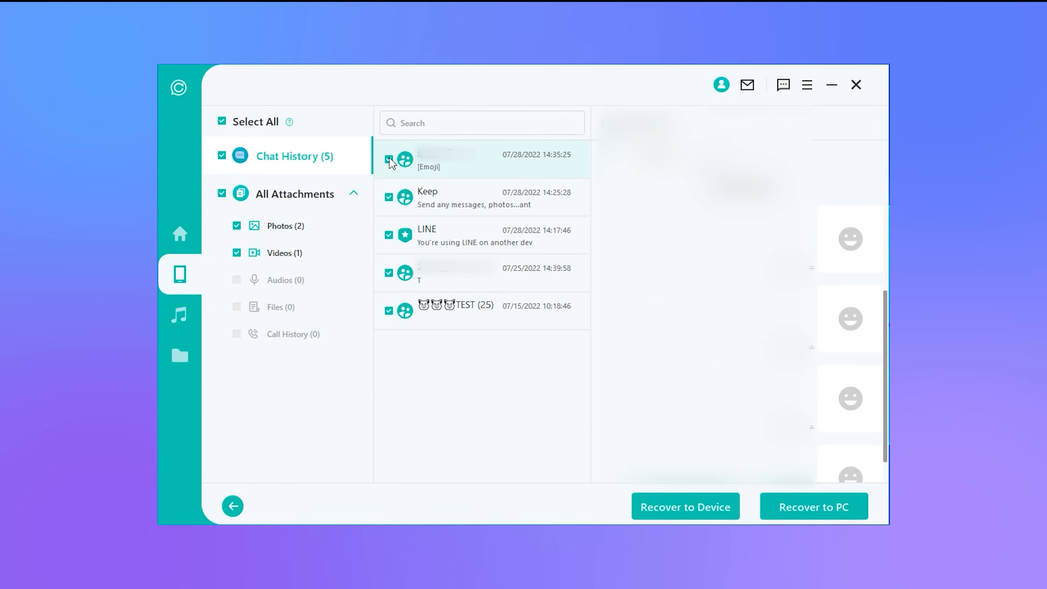
Step: Recover the five selected chats to the PC in HTML format at the default save path
{"action": "left_click", "coordinate": [813, 506]}
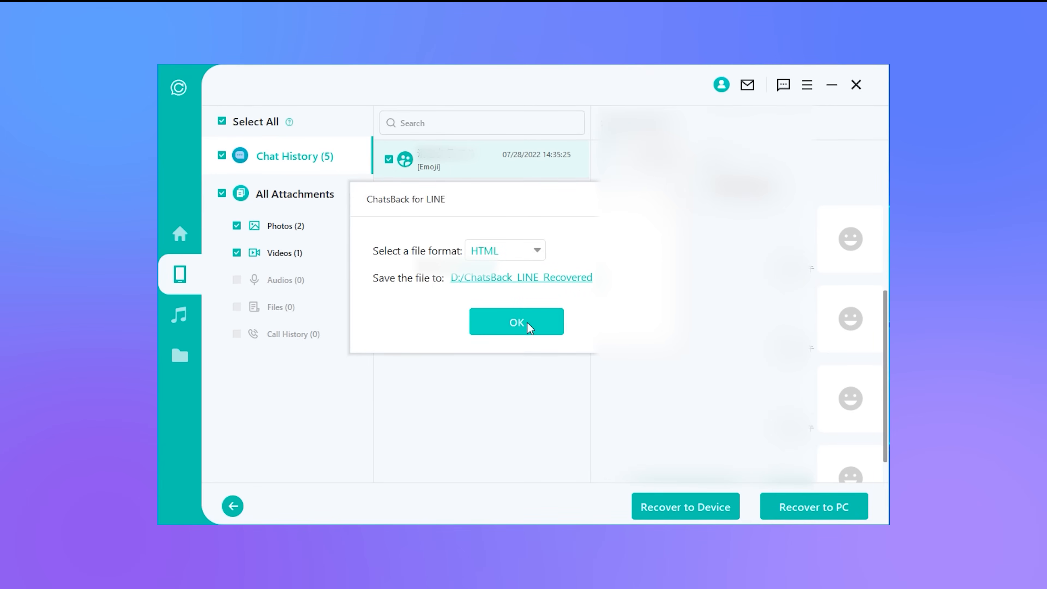
{"action": "left_click", "coordinate": [516, 321]}
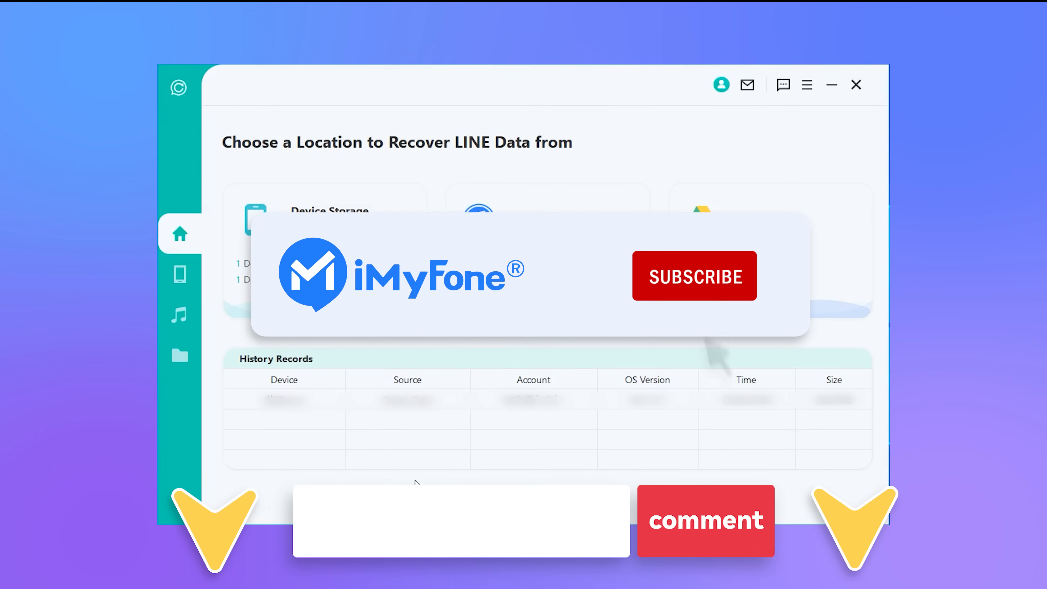
Step: Return to the ChatsBack start screen for choosing a recovery location
{"action": "left_click", "coordinate": [693, 275]}
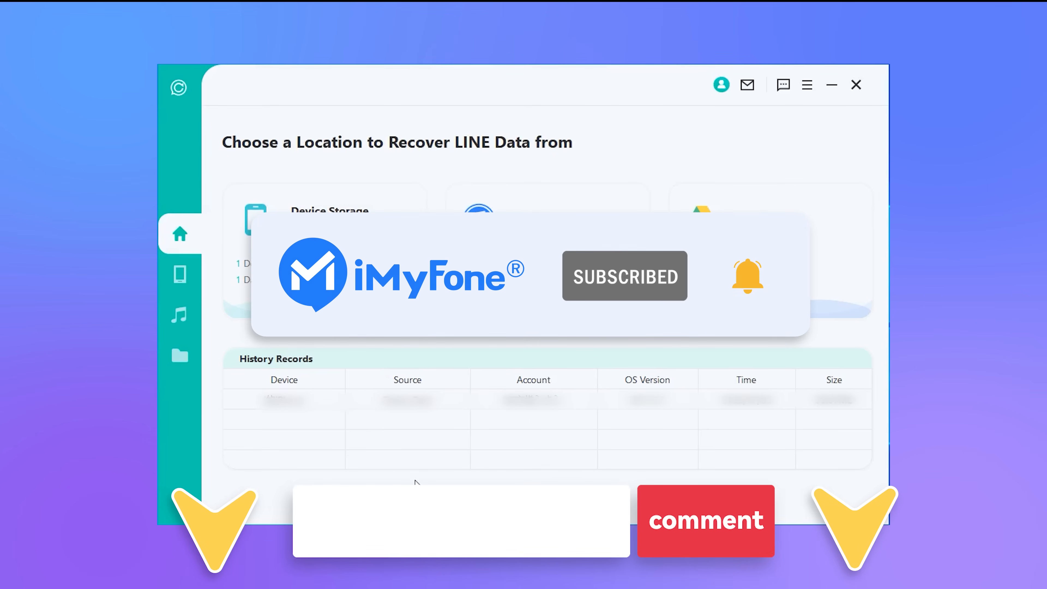